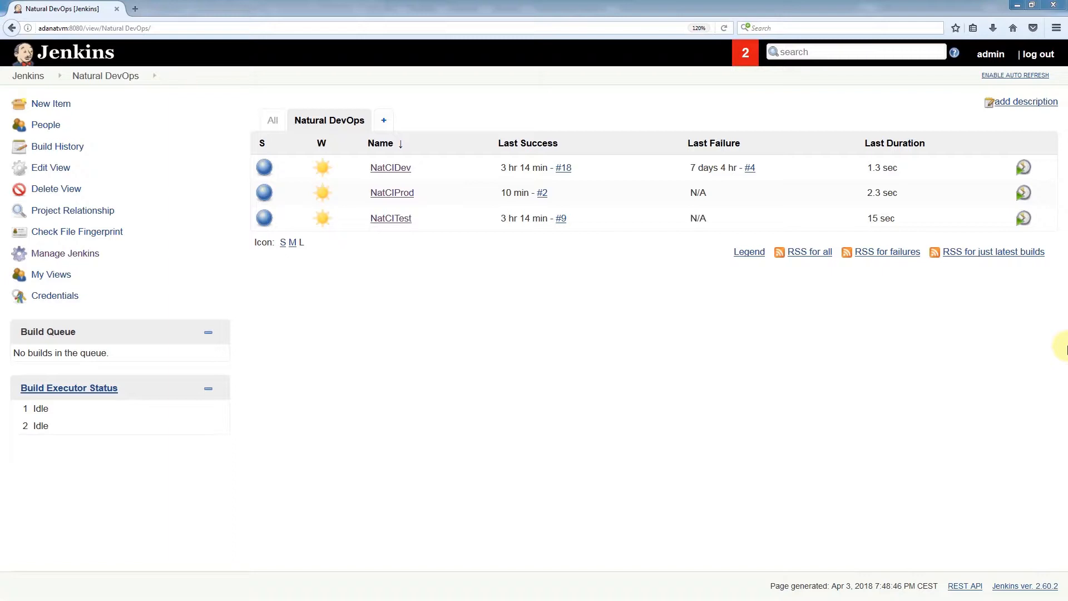
{"action": "mouse_move", "coordinate": [1034, 341]}
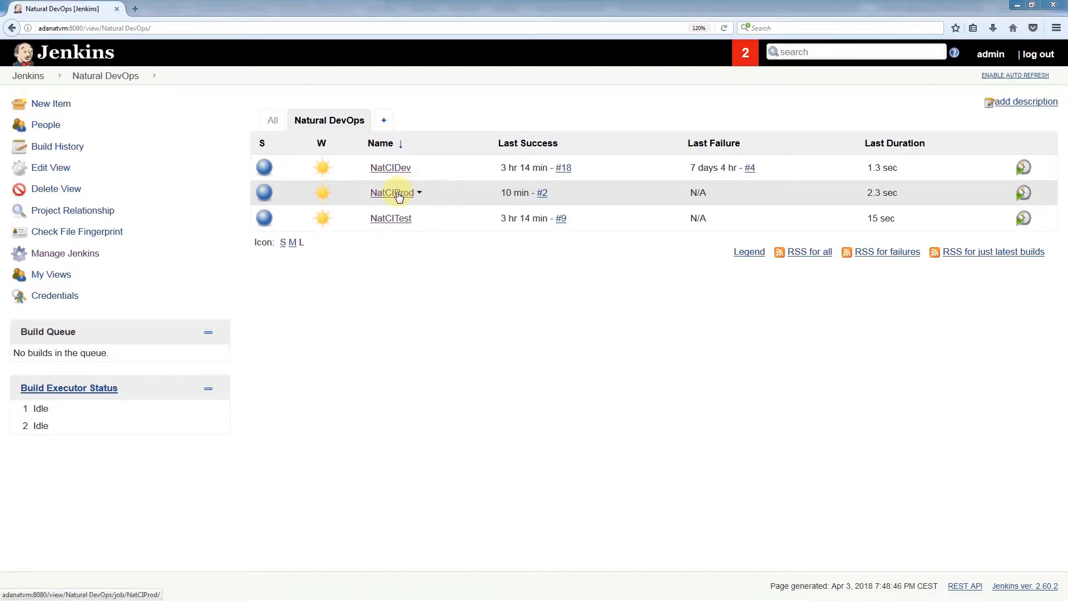
{"action": "mouse_move", "coordinate": [437, 197]}
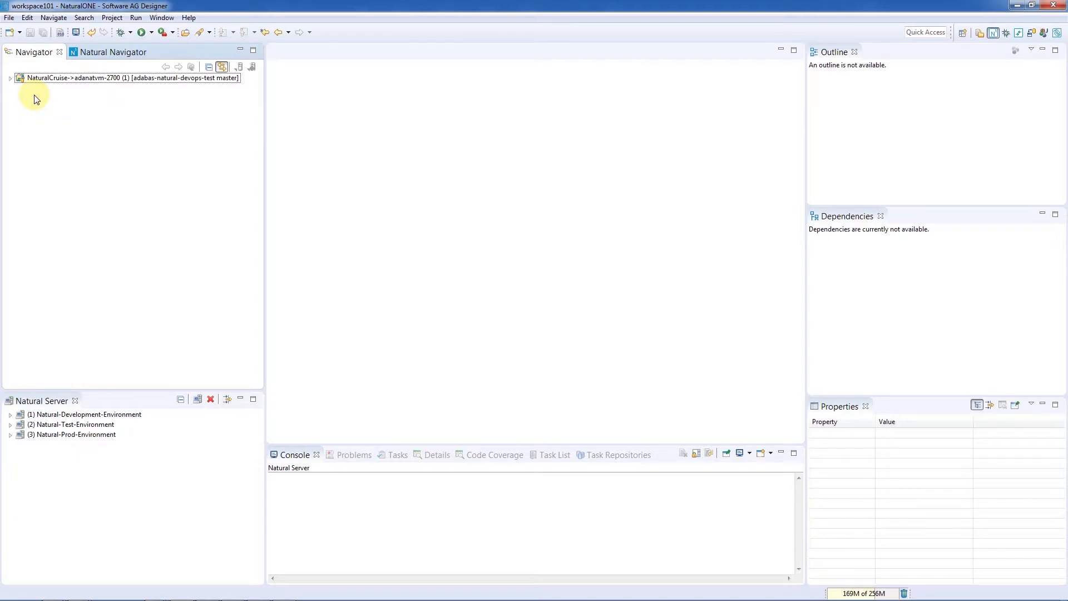
Expand NaturalCruise and inspect natdeploy-prod.xml and natdeploy-test.xml, bringing up natdeploy-prod.xml's context menu
{"action": "left_click", "coordinate": [10, 77]}
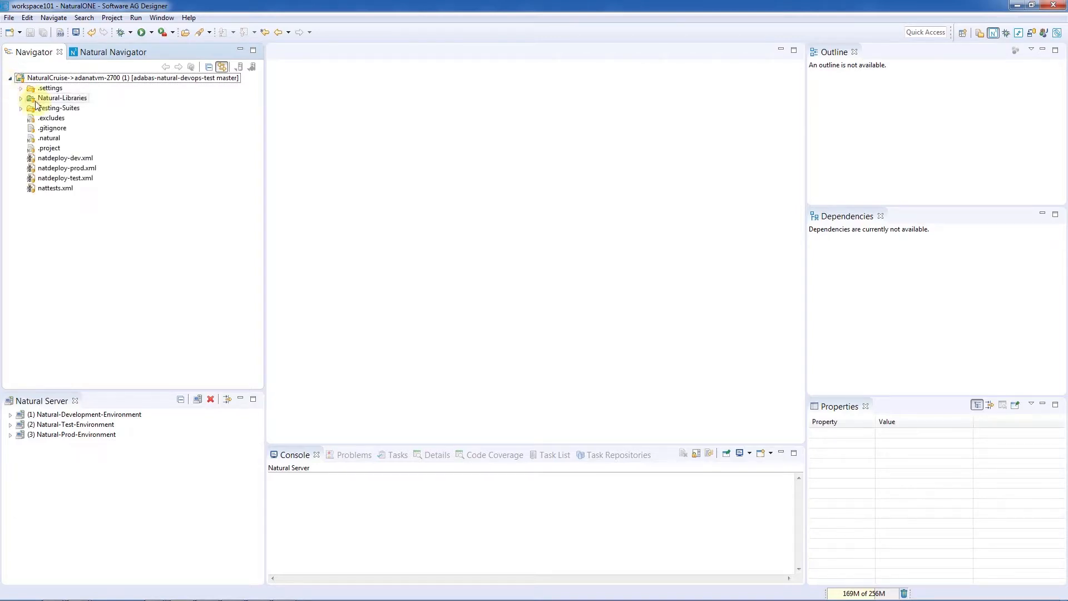
{"action": "left_click", "coordinate": [66, 167]}
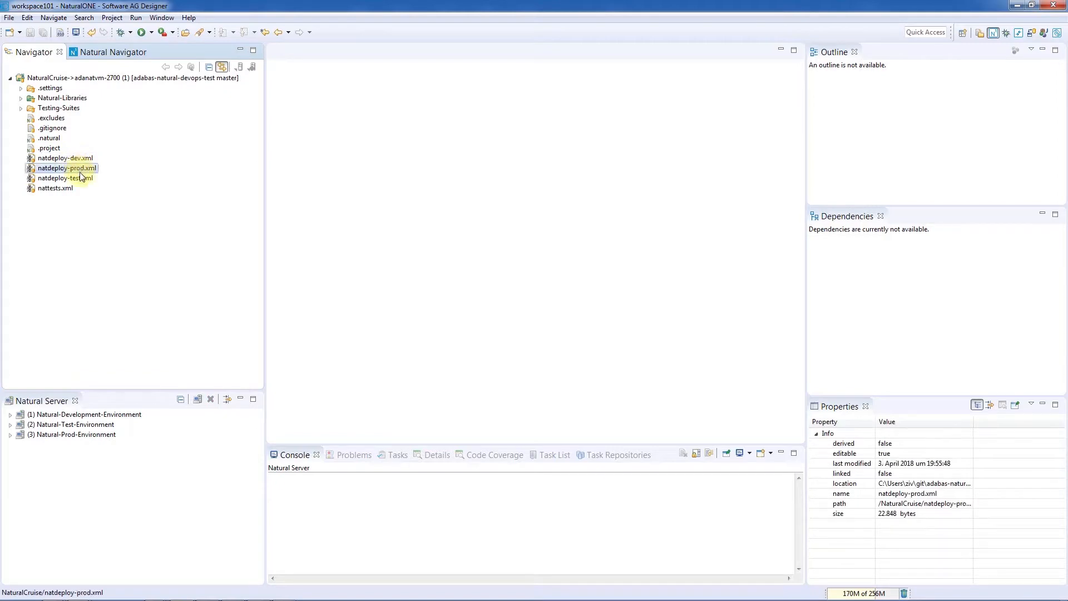
{"action": "left_click", "coordinate": [65, 178]}
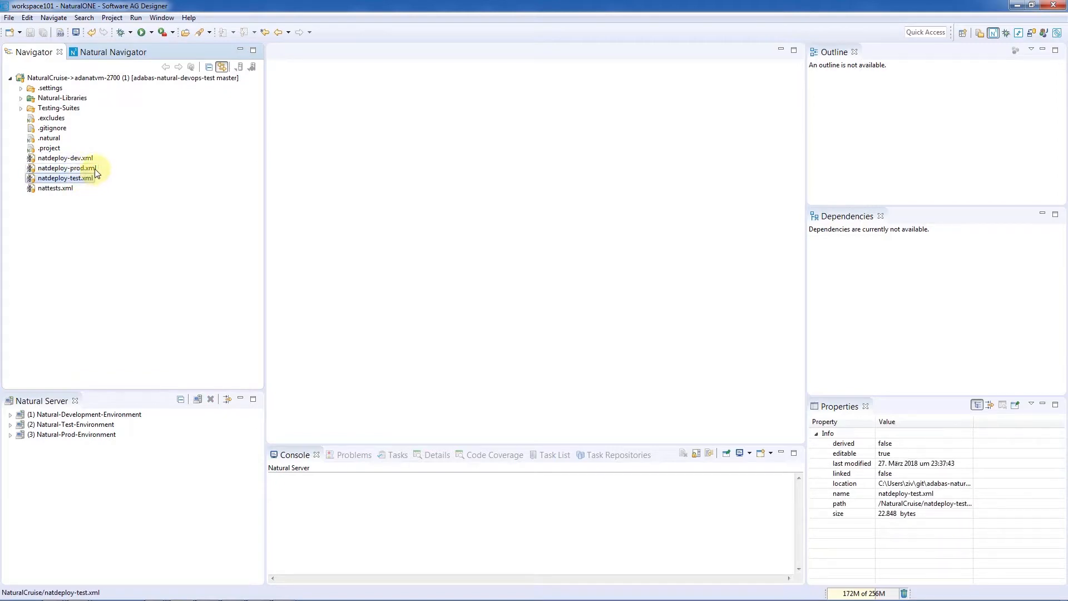
{"action": "left_click", "coordinate": [64, 168]}
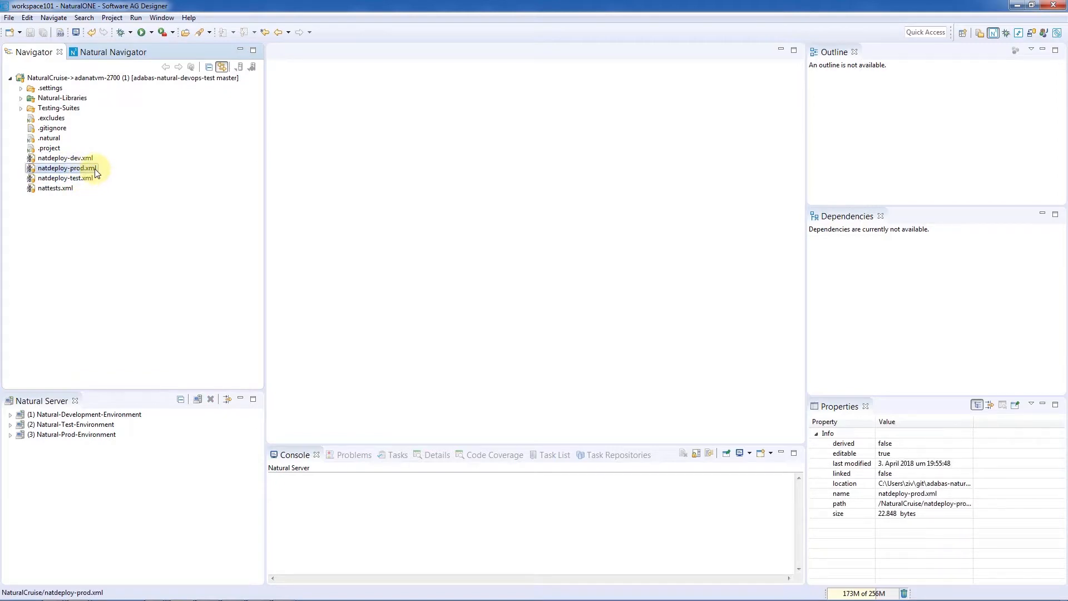
{"action": "right_click", "coordinate": [64, 168]}
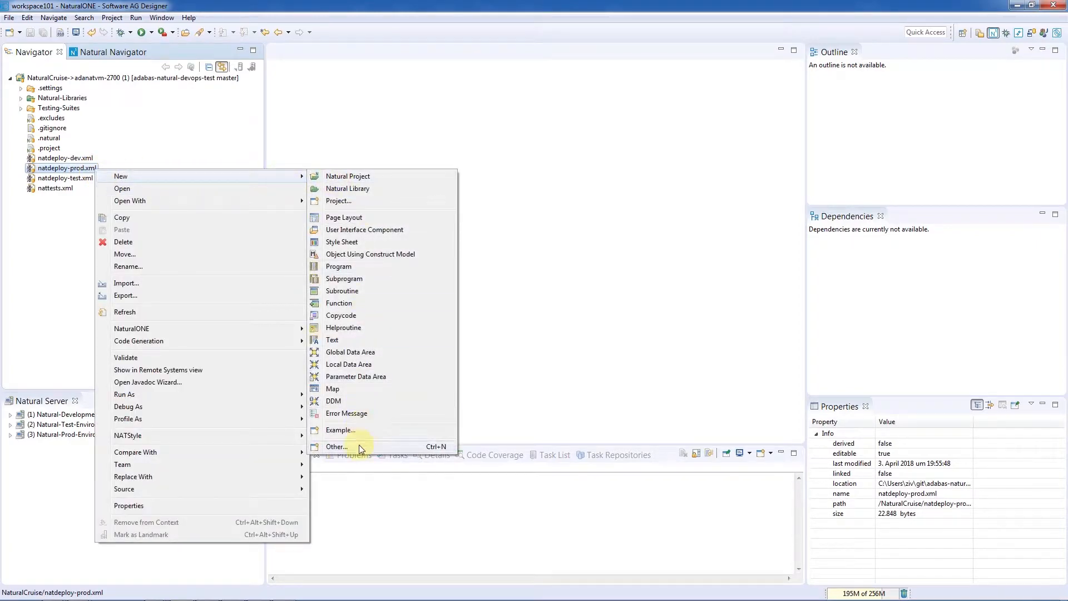
Run the Deploy Natural Ant wizard, keeping natdeploy-prod.xml's incremental upload-and-catalog settings
{"action": "left_click", "coordinate": [336, 447]}
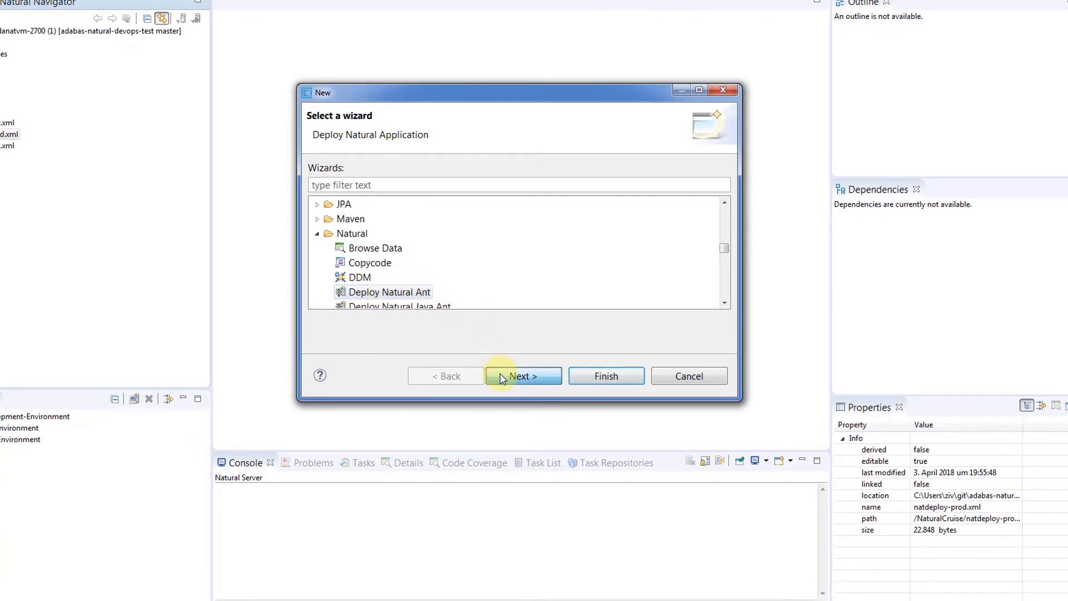
{"action": "left_click", "coordinate": [522, 376]}
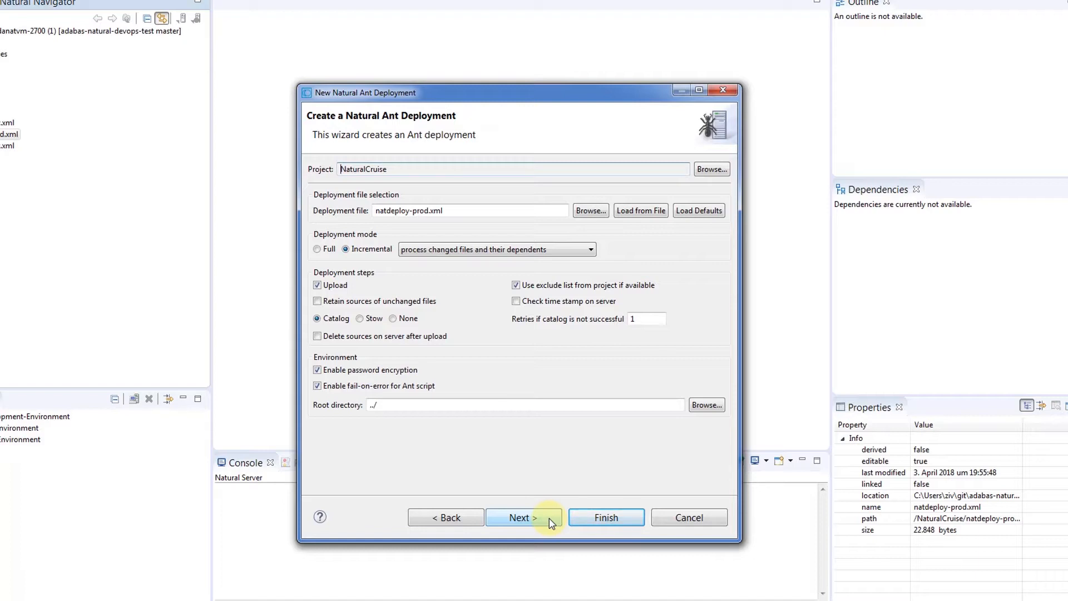
{"action": "mouse_move", "coordinate": [606, 517]}
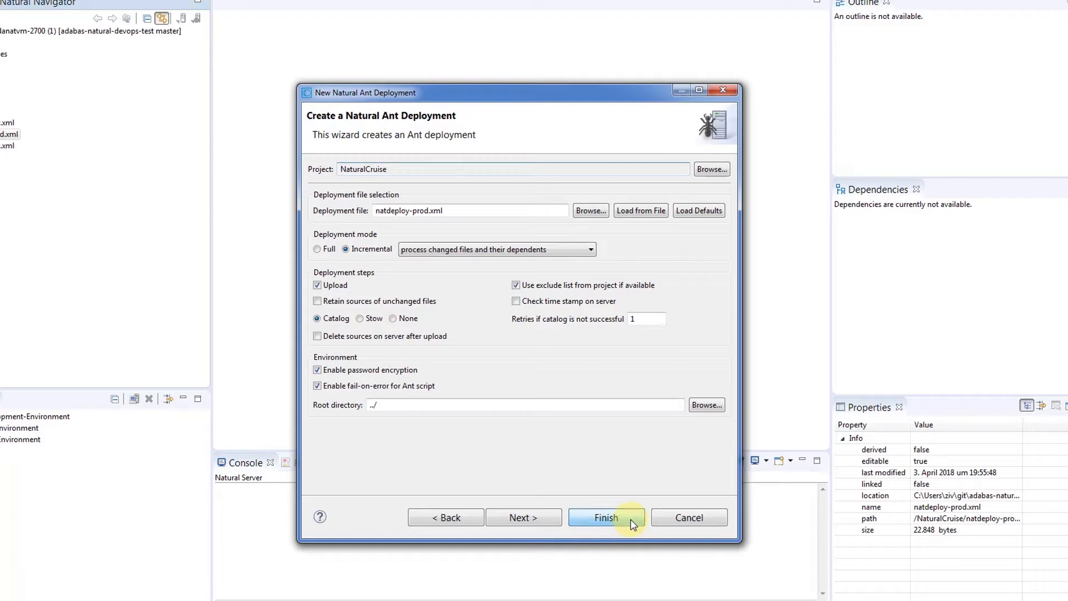
{"action": "left_click", "coordinate": [604, 517]}
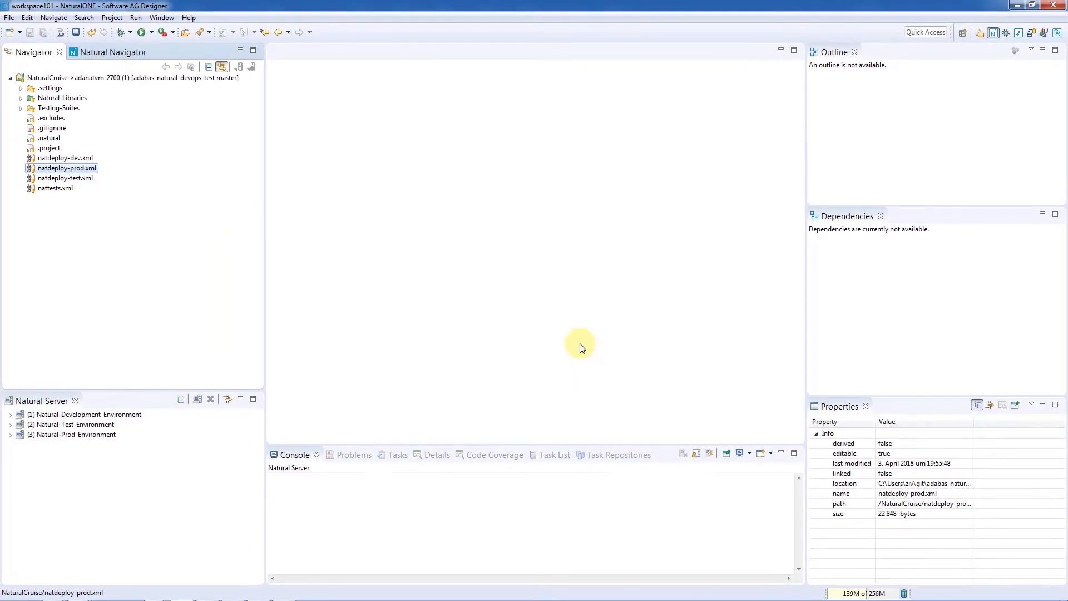
{"action": "mouse_move", "coordinate": [572, 343]}
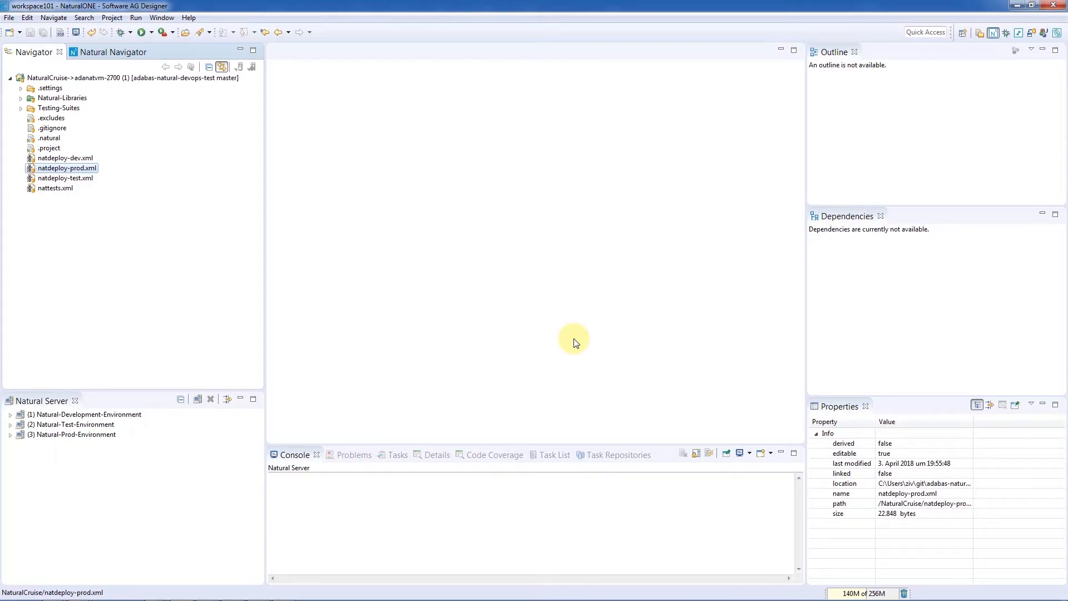
{"action": "mouse_move", "coordinate": [559, 333]}
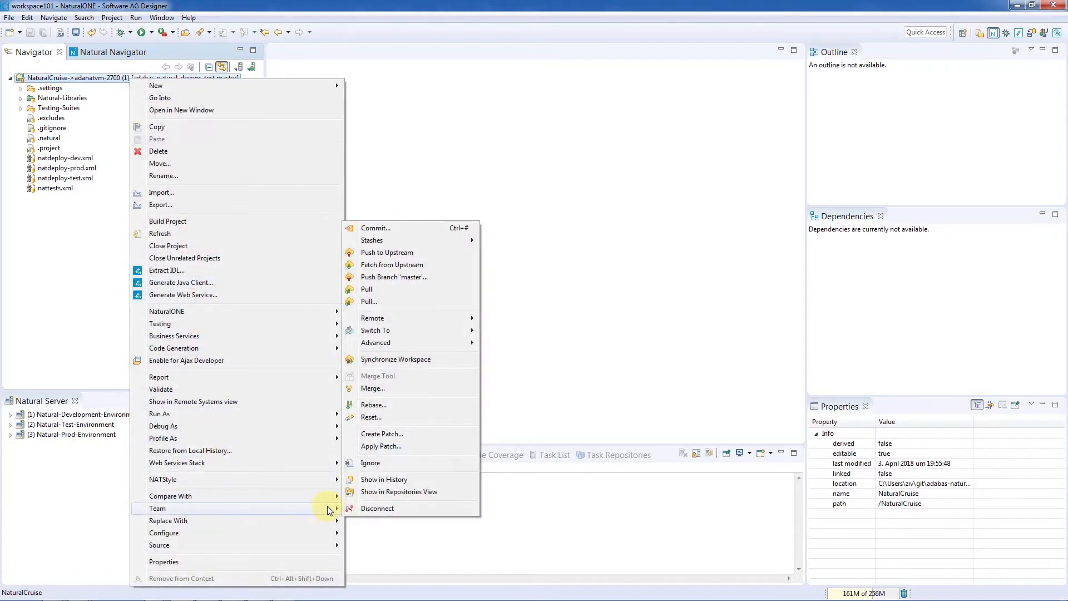
Merge origin/feature1 into master and dismiss the merge result summary
{"action": "left_click", "coordinate": [373, 389]}
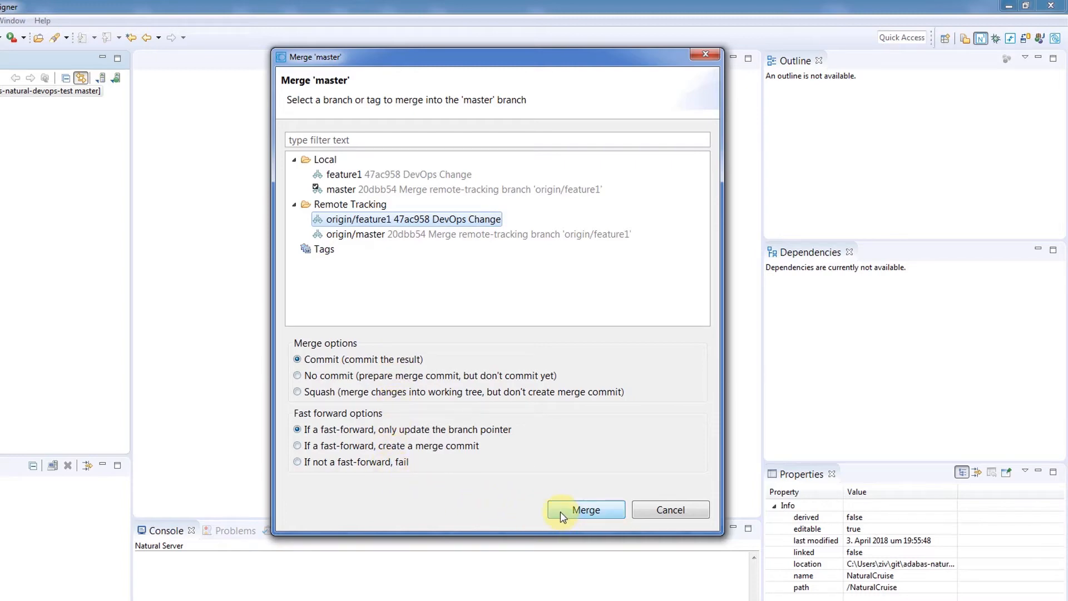
{"action": "left_click", "coordinate": [585, 509]}
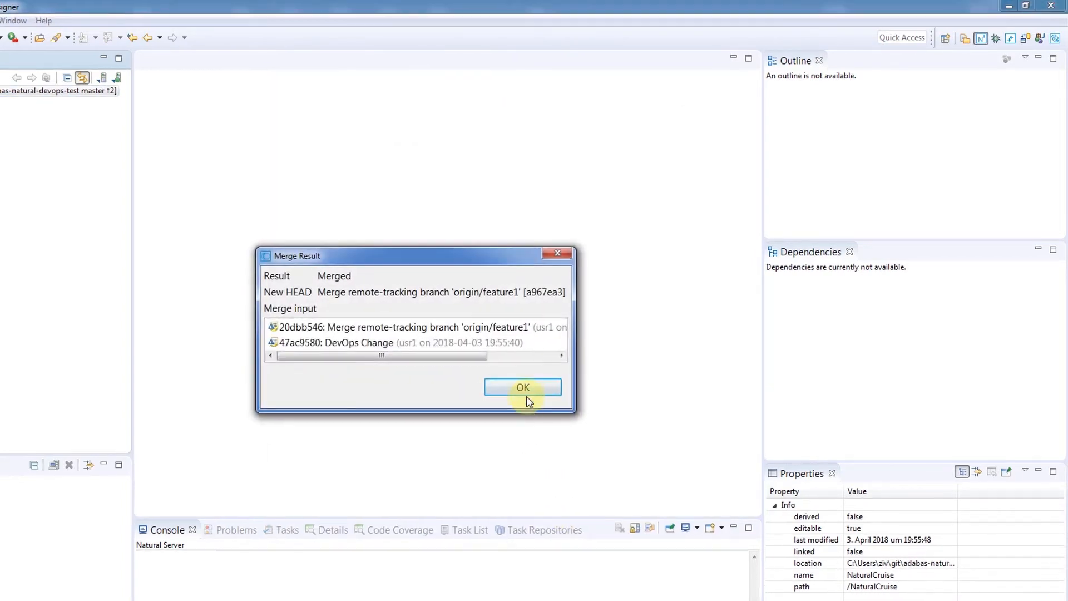
{"action": "left_click", "coordinate": [522, 387]}
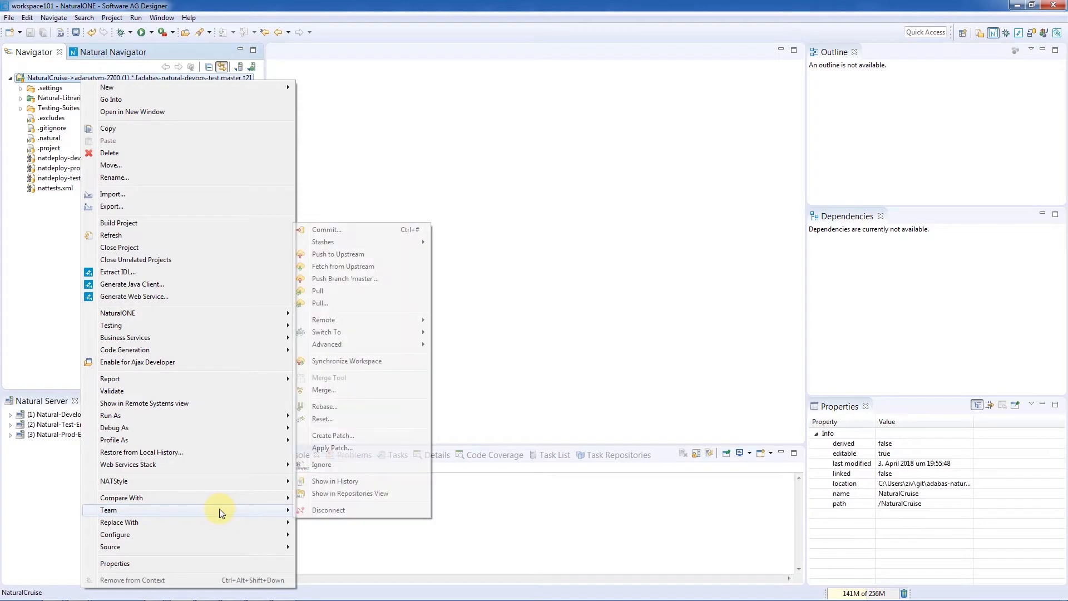
Synchronize NaturalCruise and compare the changed NCINMAPP.NSP with the remote version
{"action": "left_click", "coordinate": [346, 361]}
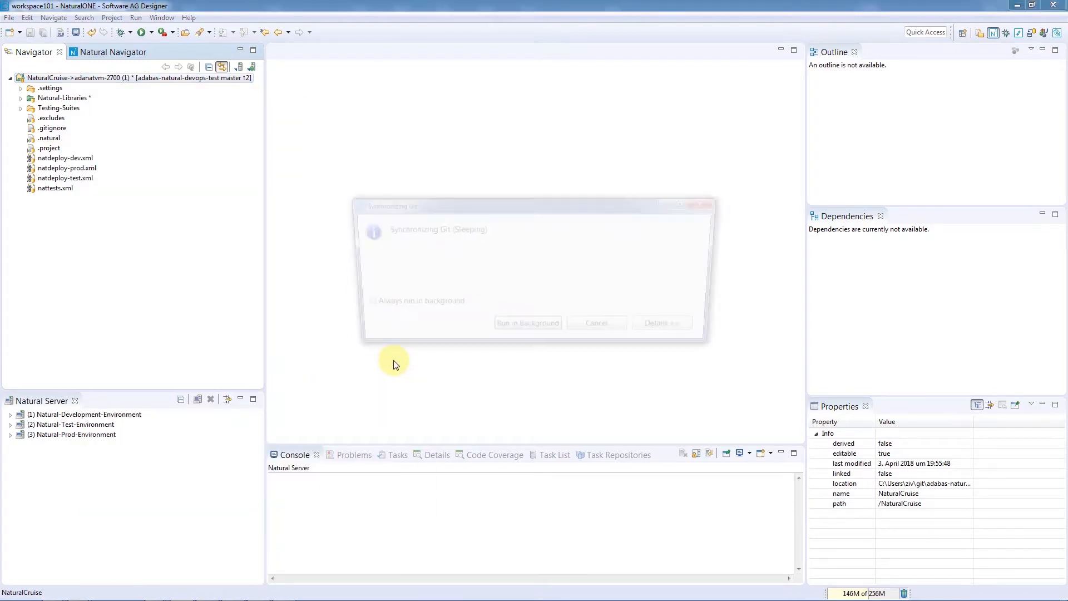
{"action": "left_click", "coordinate": [528, 322]}
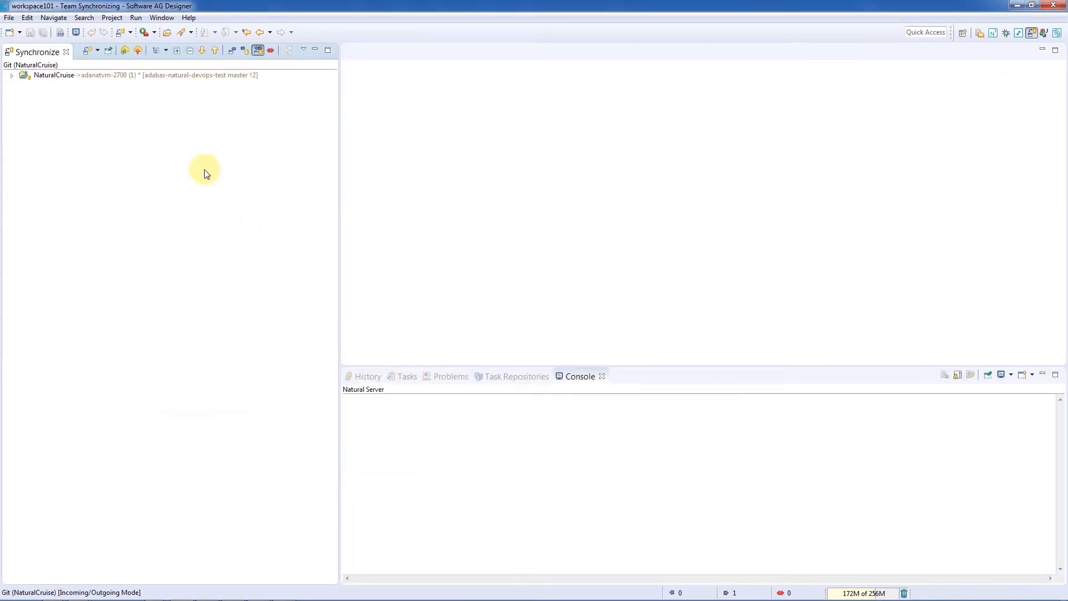
{"action": "left_click", "coordinate": [13, 75]}
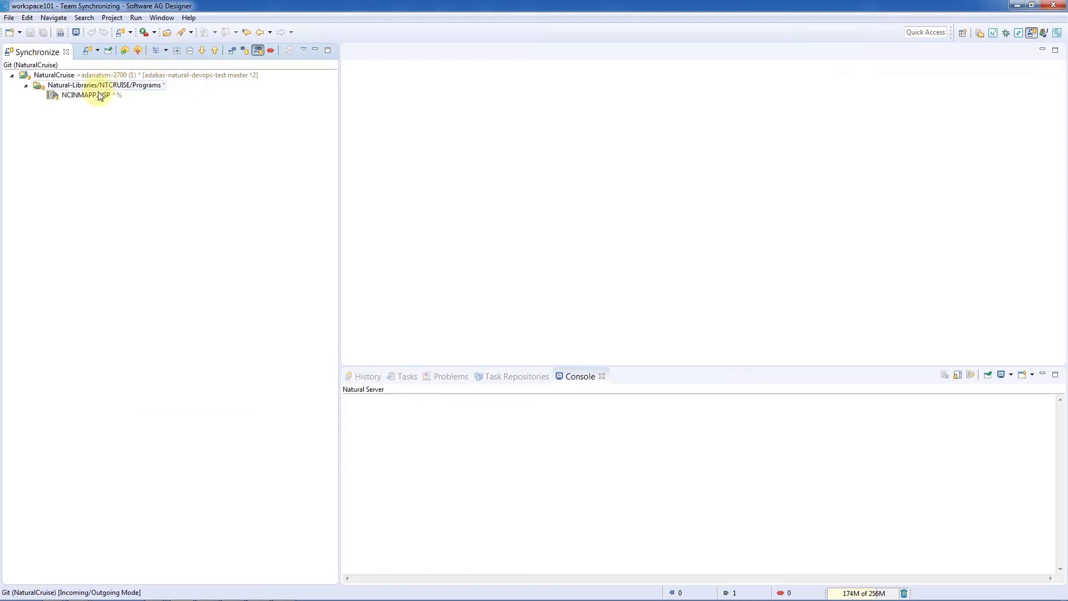
{"action": "double_click", "coordinate": [77, 95]}
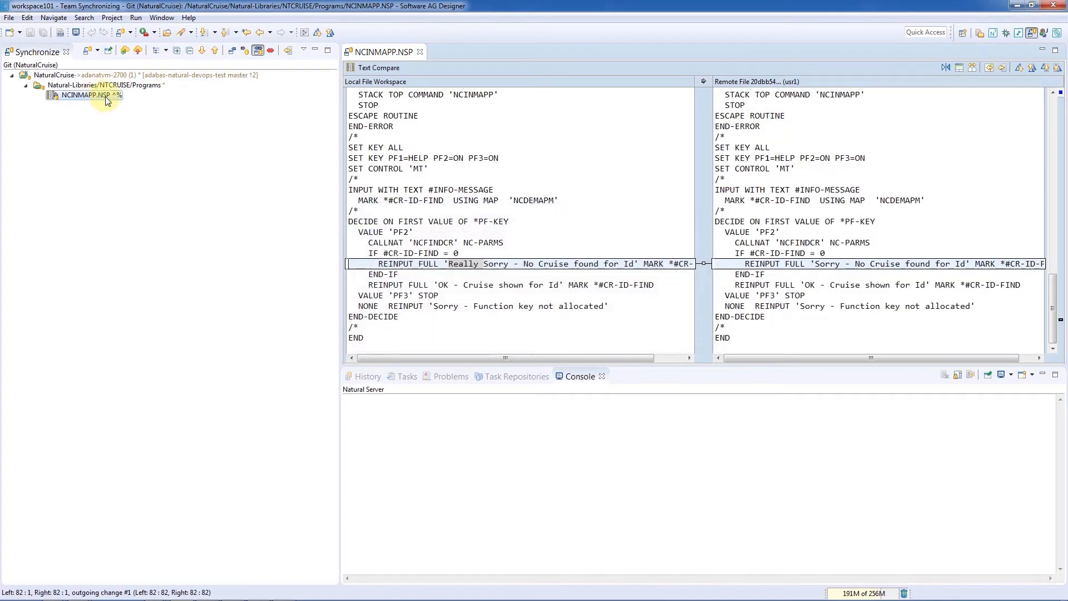
{"action": "double_click", "coordinate": [462, 263]}
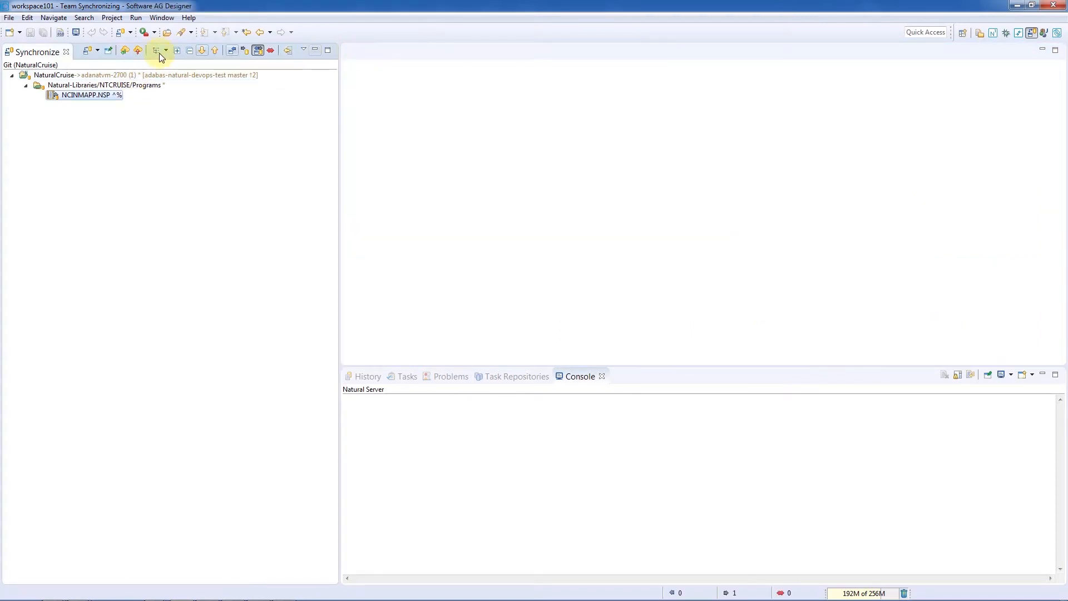
Push the merged master branch to origin from the Synchronize view
{"action": "left_click", "coordinate": [137, 51]}
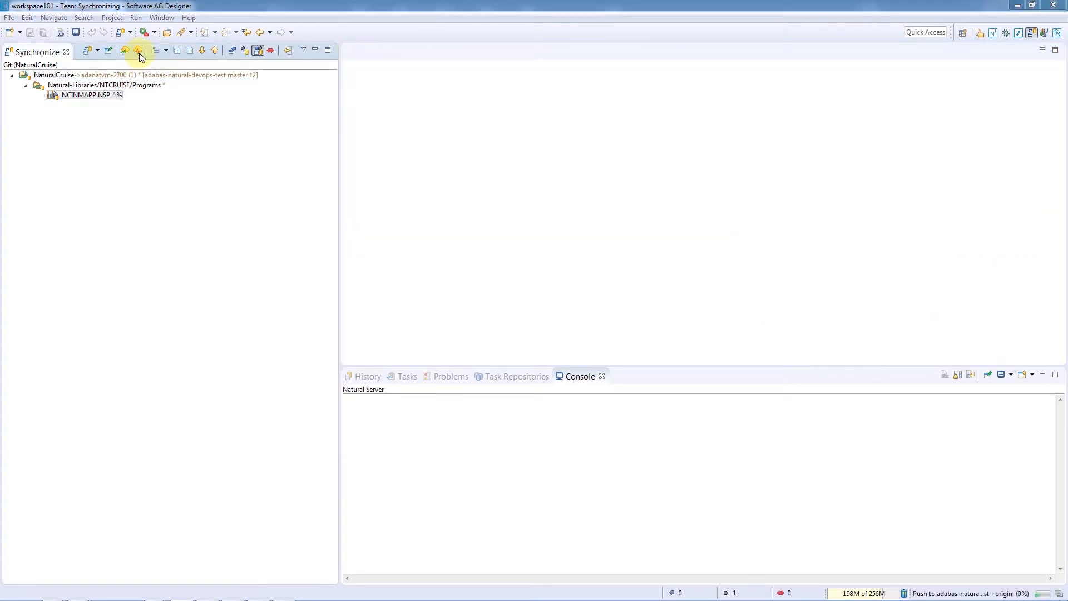
{"action": "left_click", "coordinate": [138, 51]}
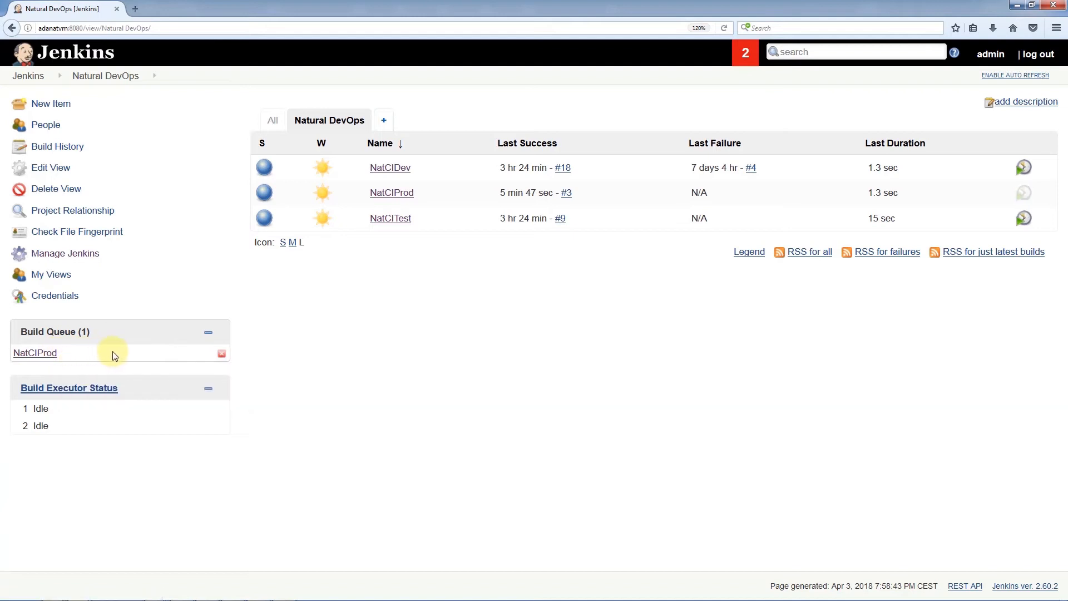
Wait for NatCIProd build #4 to finish, then open the NatCIProd project page
{"action": "left_click", "coordinate": [220, 352]}
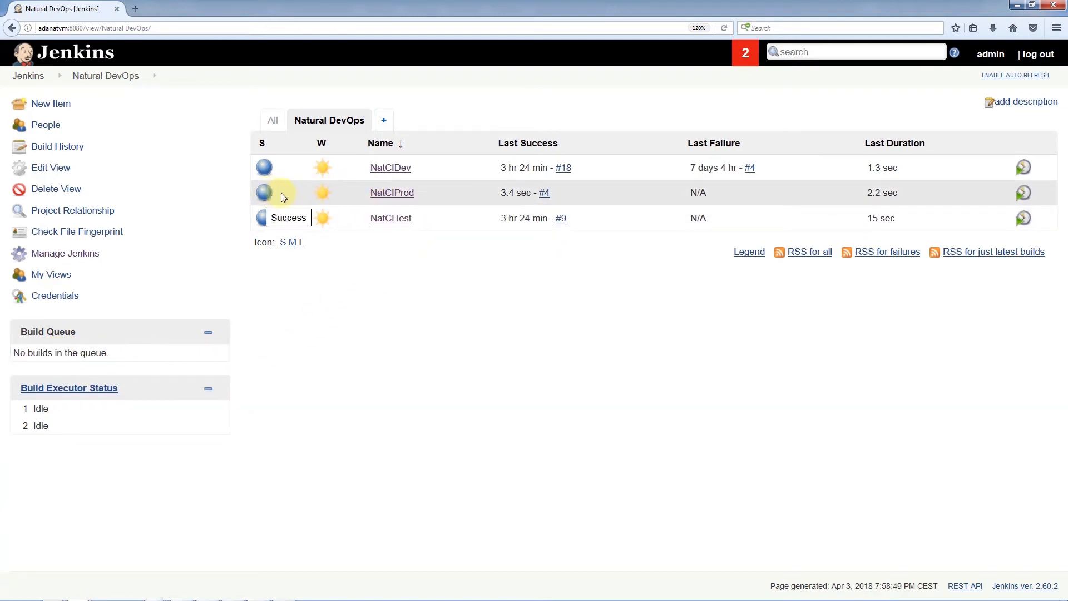
{"action": "left_click", "coordinate": [392, 192]}
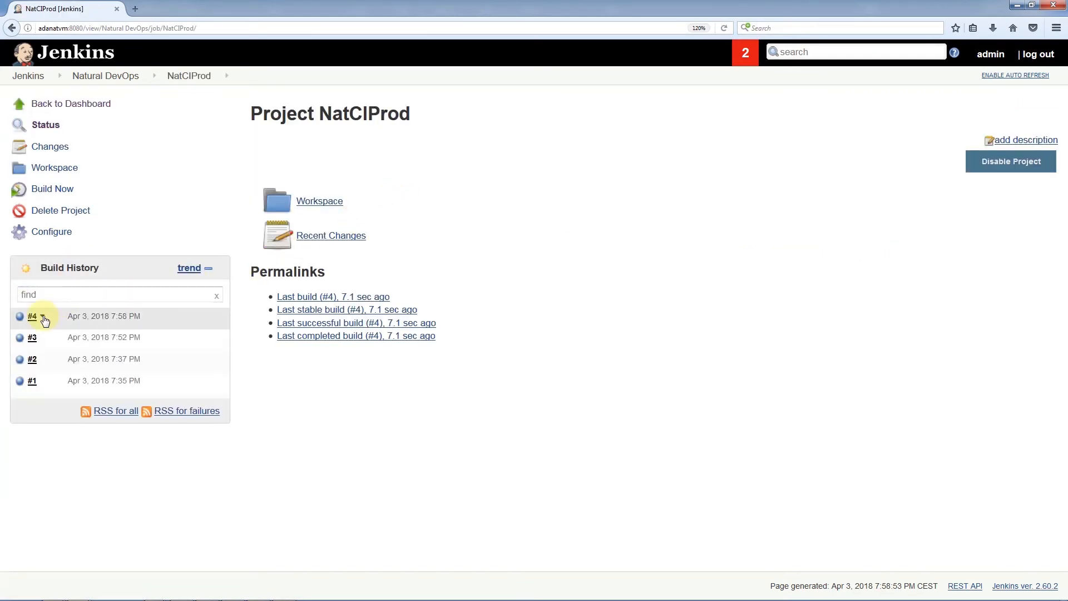
Open build #4's console output and highlight the 'Upload: NaturalCruise/NTCRUISE/NCINMAPP.NSP' line
{"action": "left_click", "coordinate": [31, 316]}
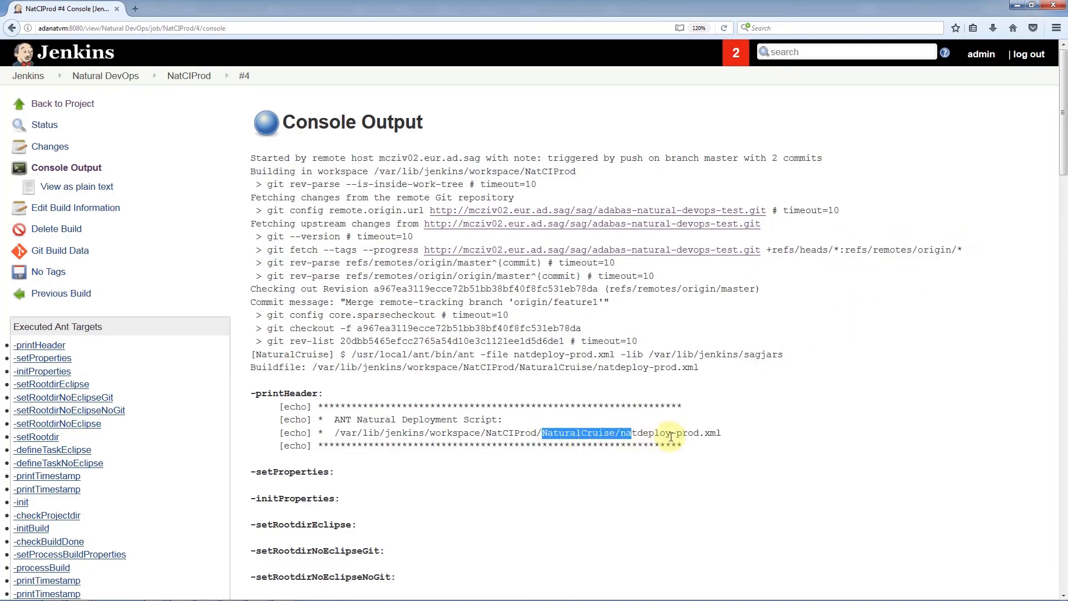
{"action": "scroll", "scroll_direction": "down", "scroll_amount": 3}
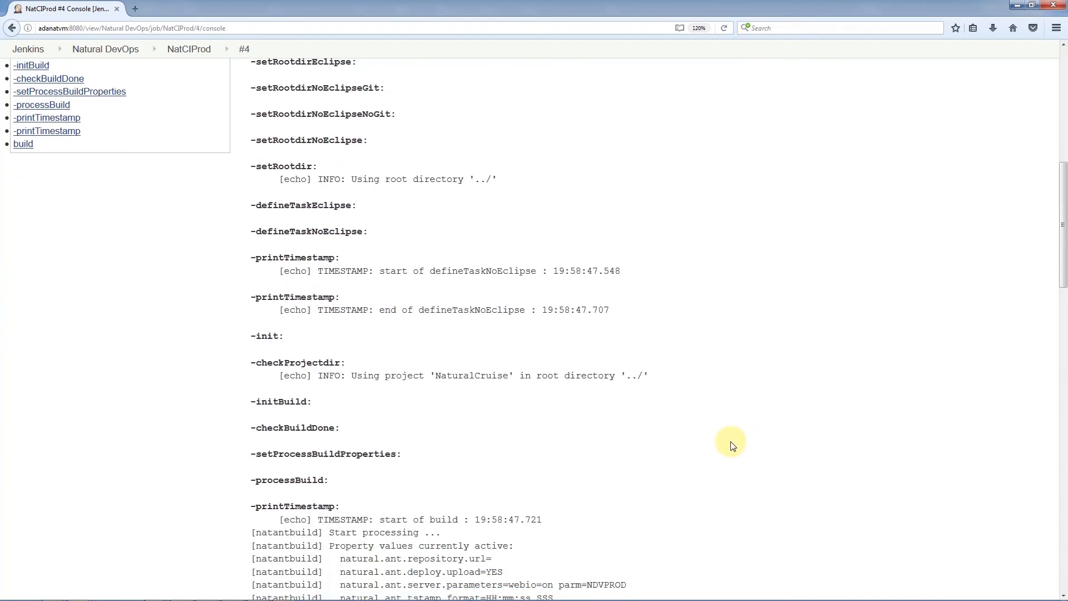
{"action": "scroll", "scroll_direction": "down", "scroll_amount": 3}
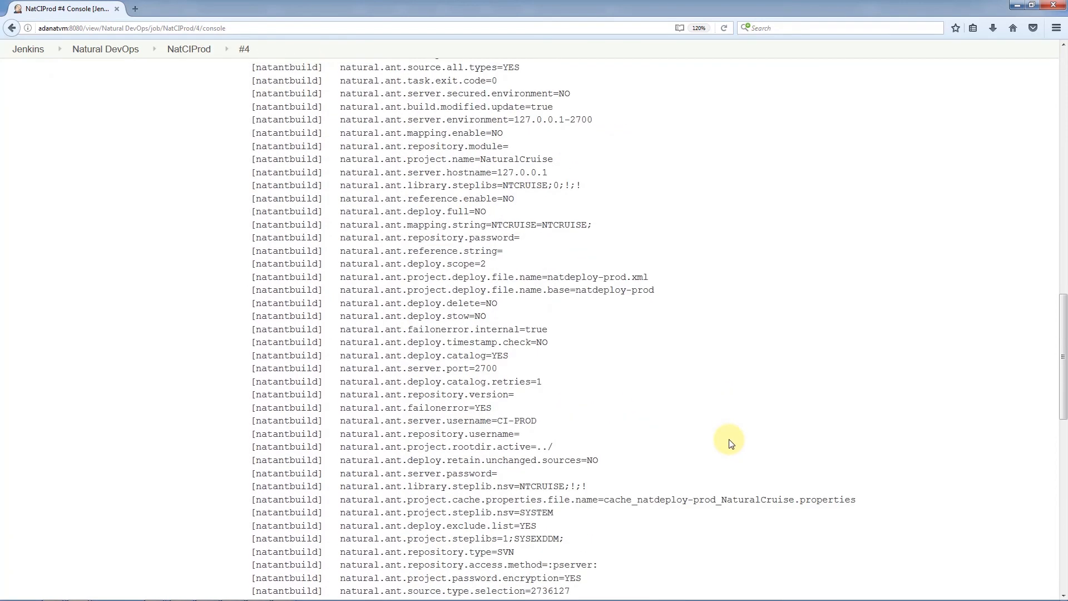
{"action": "scroll", "scroll_direction": "down", "scroll_amount": 3}
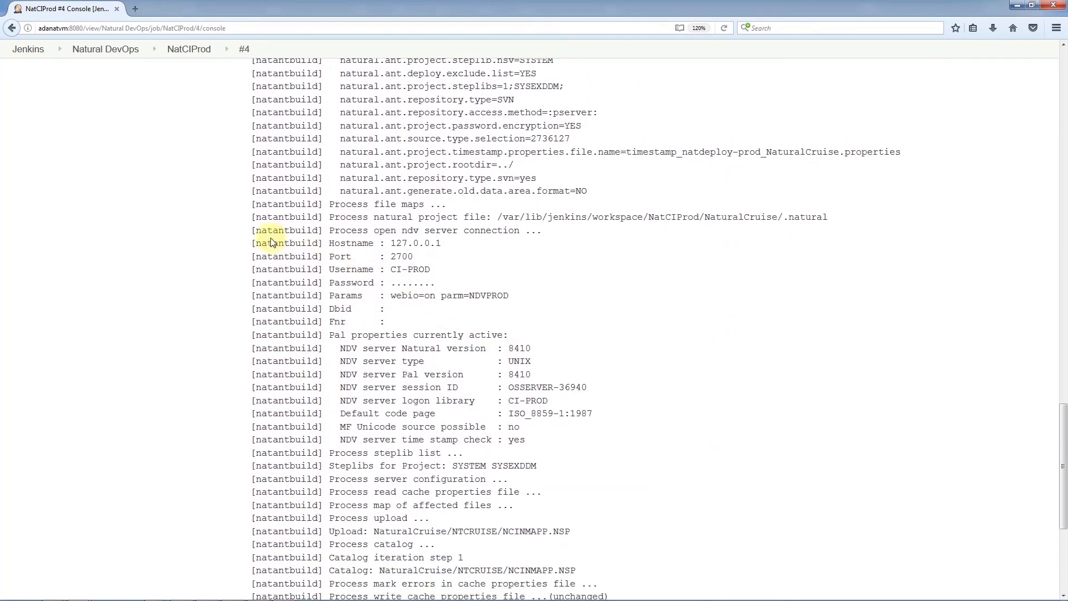
{"action": "left_click_drag", "start_coordinate": [252, 231], "coordinate": [576, 443]}
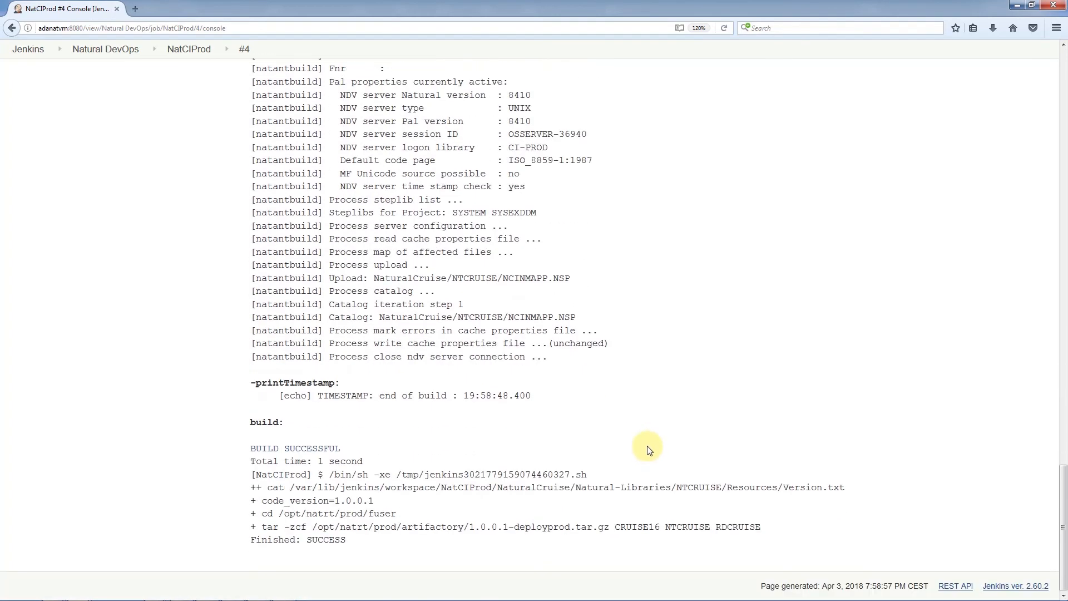
{"action": "double_click", "coordinate": [449, 279]}
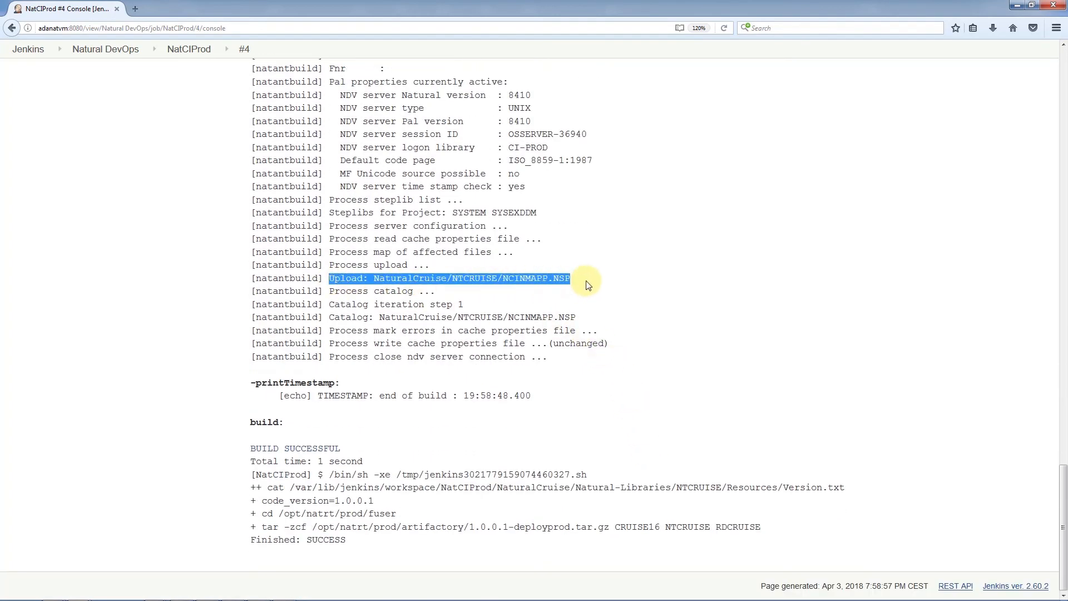
{"action": "mouse_move", "coordinate": [351, 450]}
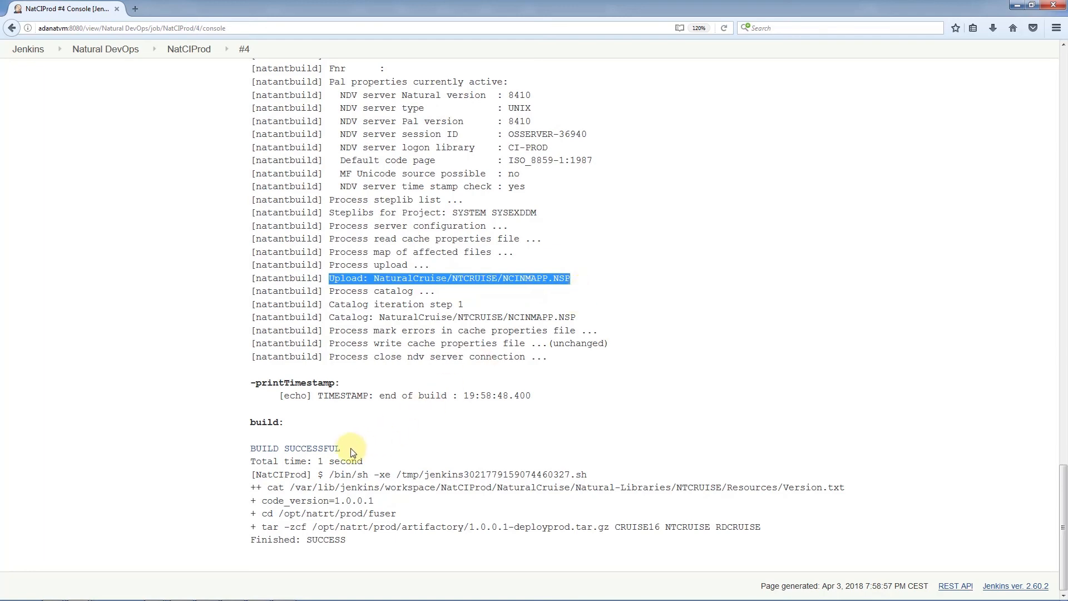